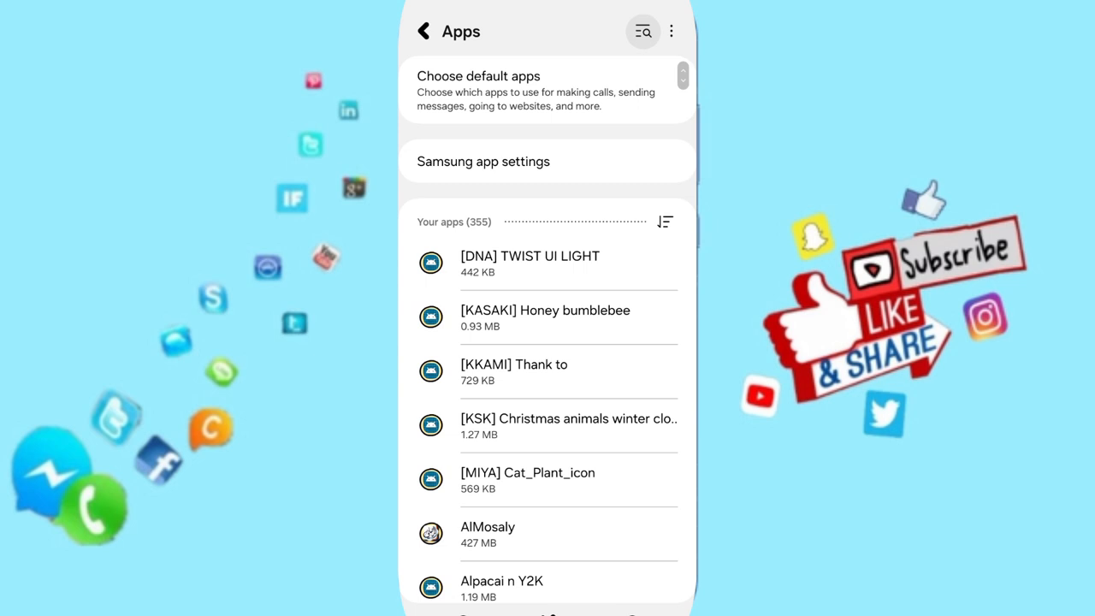
- Search the app list for 'jig' and reach Block Jigsaw Puzzle's Storage page, dismissing the clear-data confirmation
{"action": "type", "text": "i"}
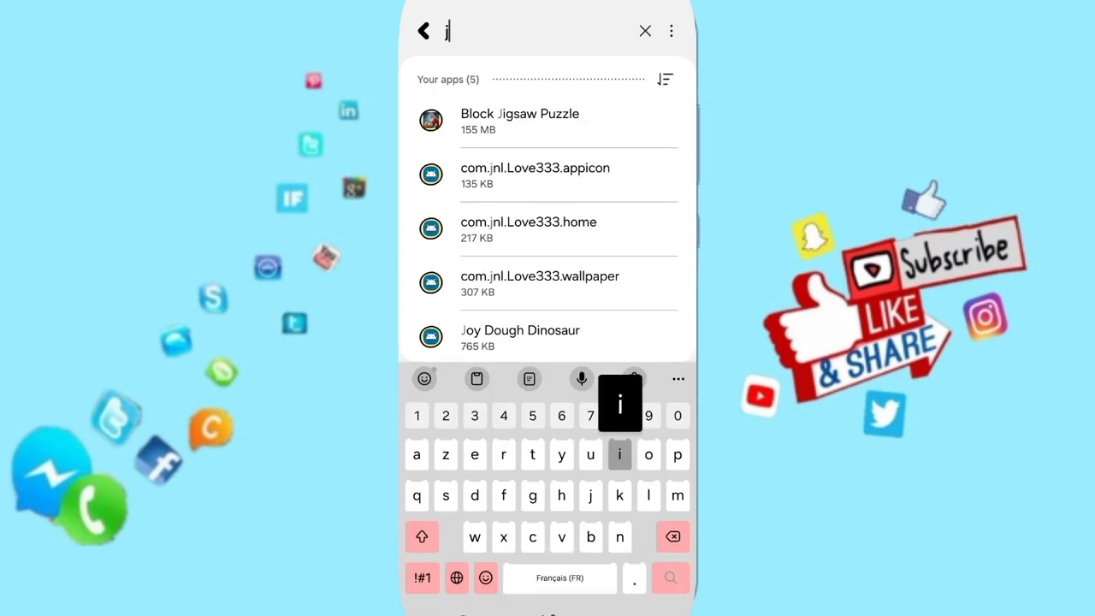
{"action": "type", "text": "jig"}
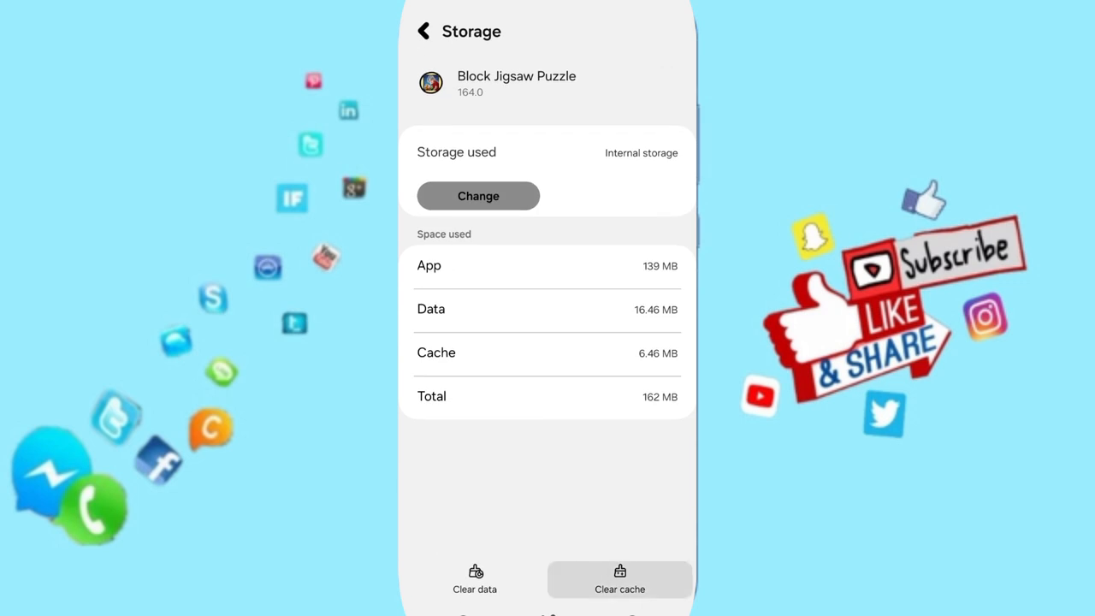
{"action": "left_click", "coordinate": [474, 578]}
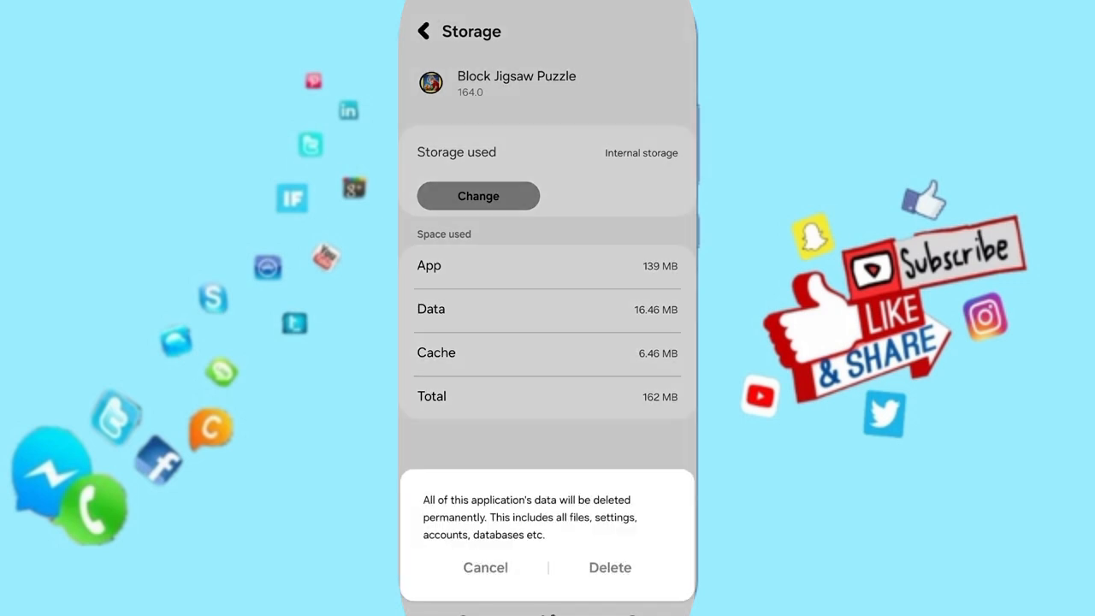
{"action": "left_click", "coordinate": [486, 567]}
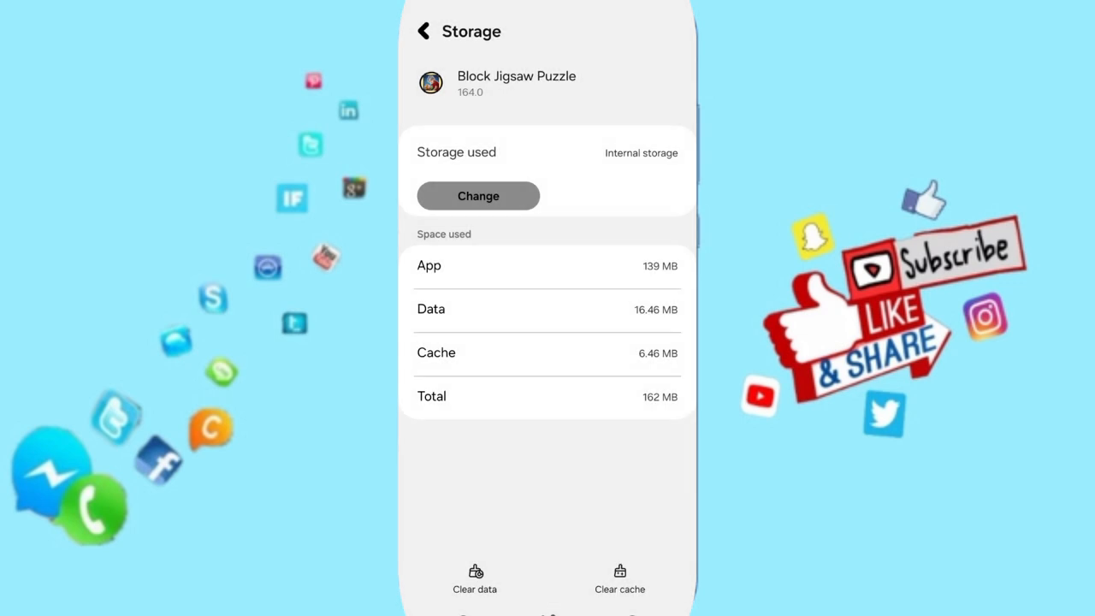